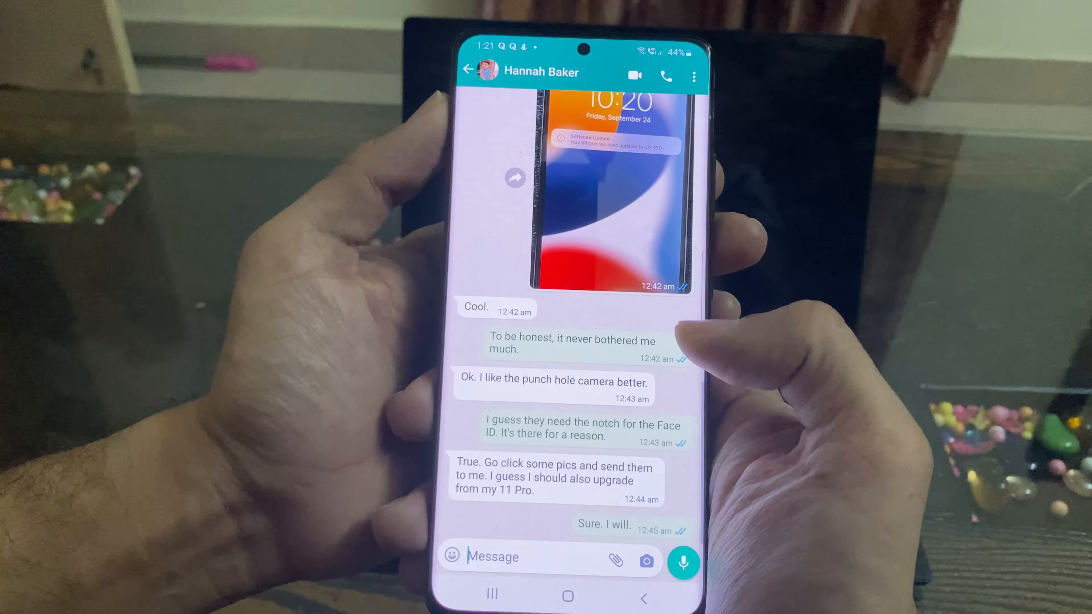
scroll("down", 3)
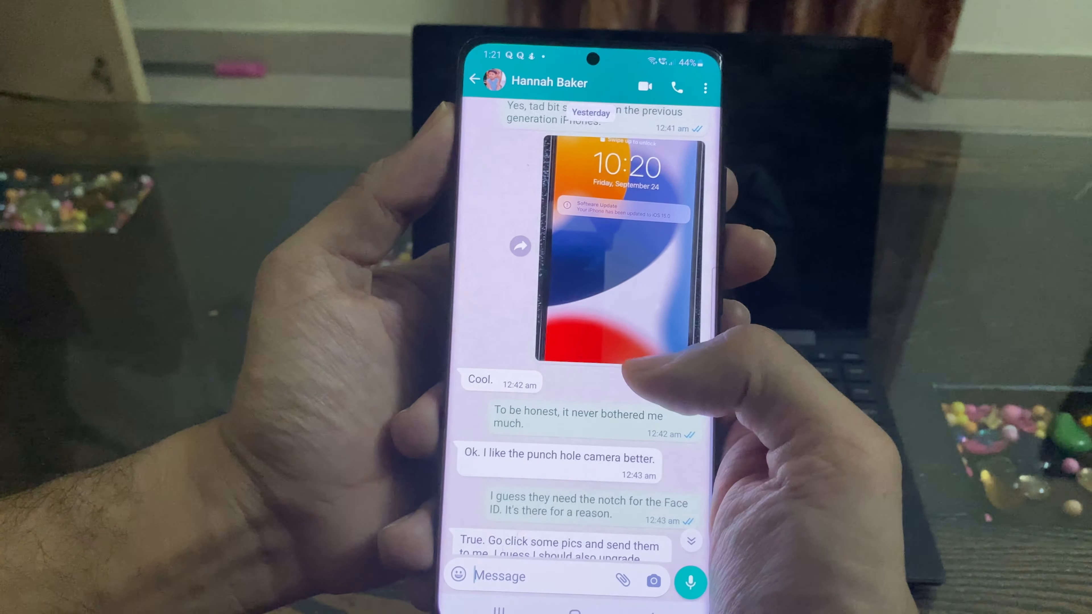
scroll("down", 3)
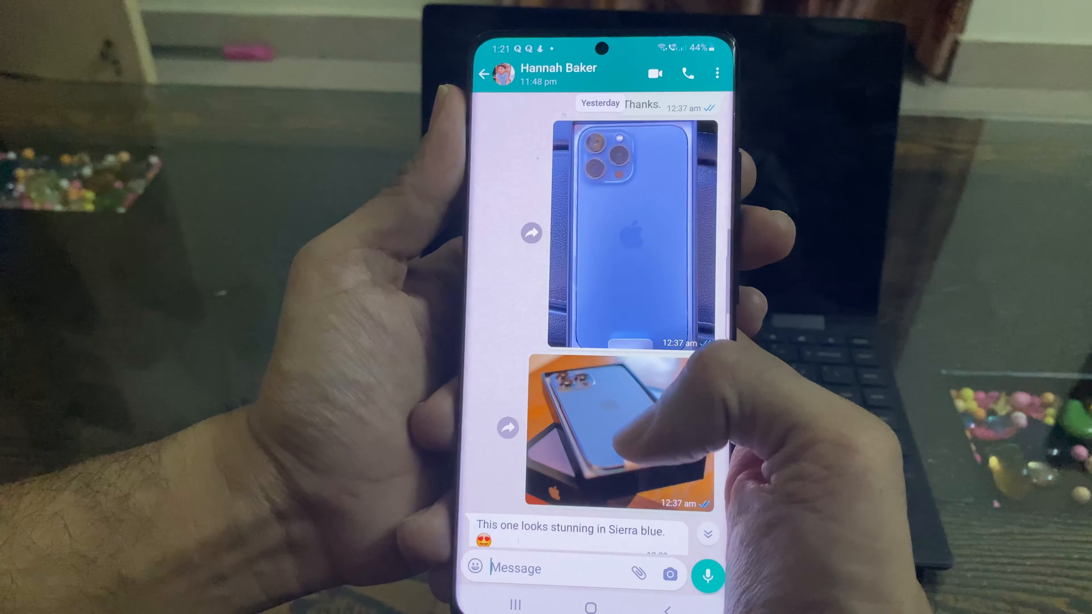
scroll("down", 3)
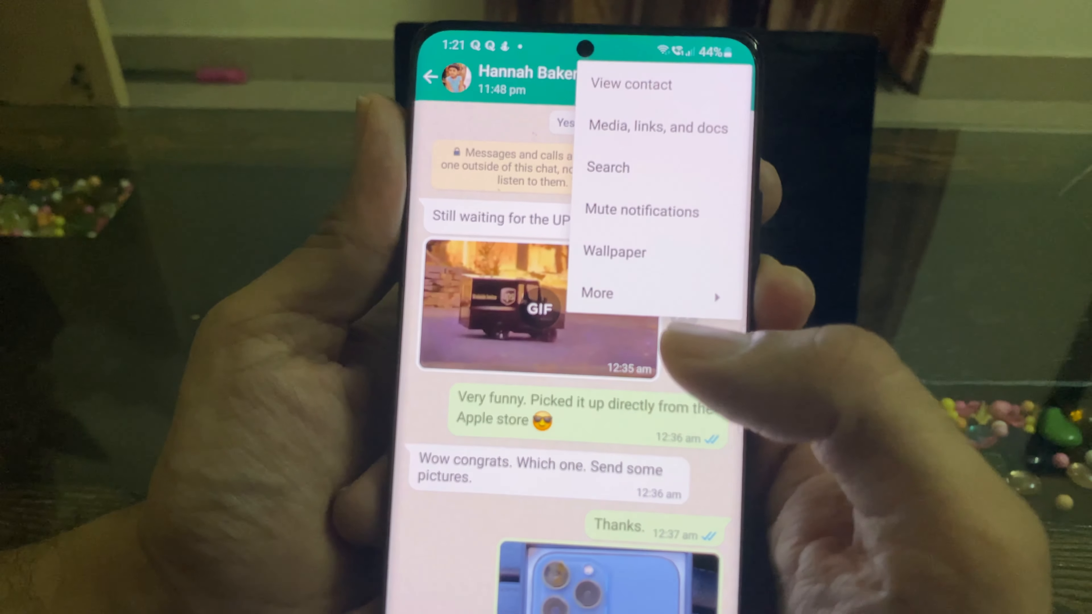
Export the chat via More > Export chat with INCLUDE MEDIA, reaching Android's share sheet.
left_click(597, 293)
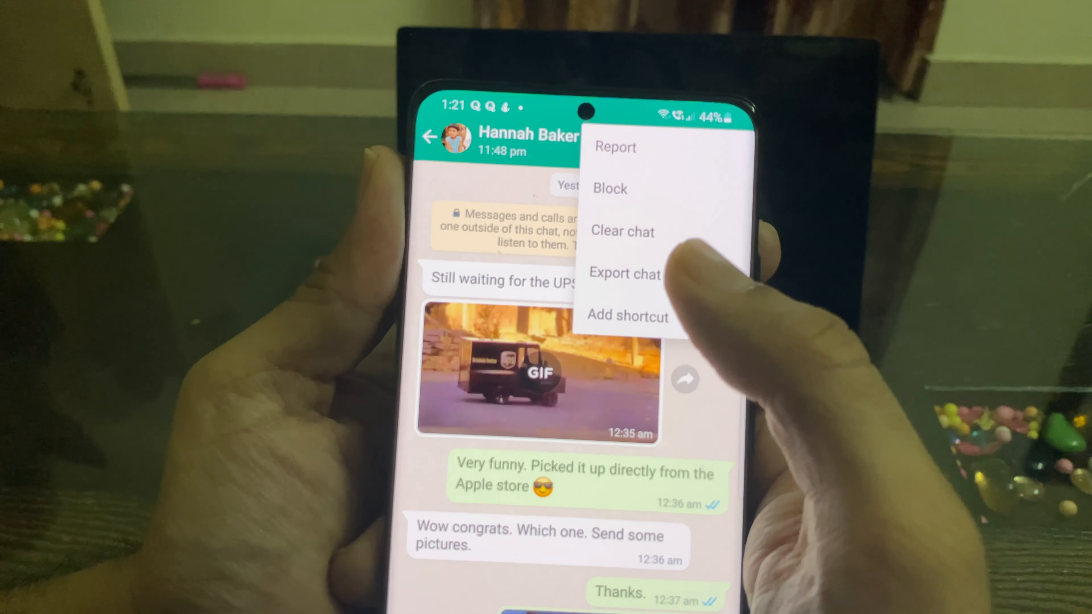
left_click(624, 273)
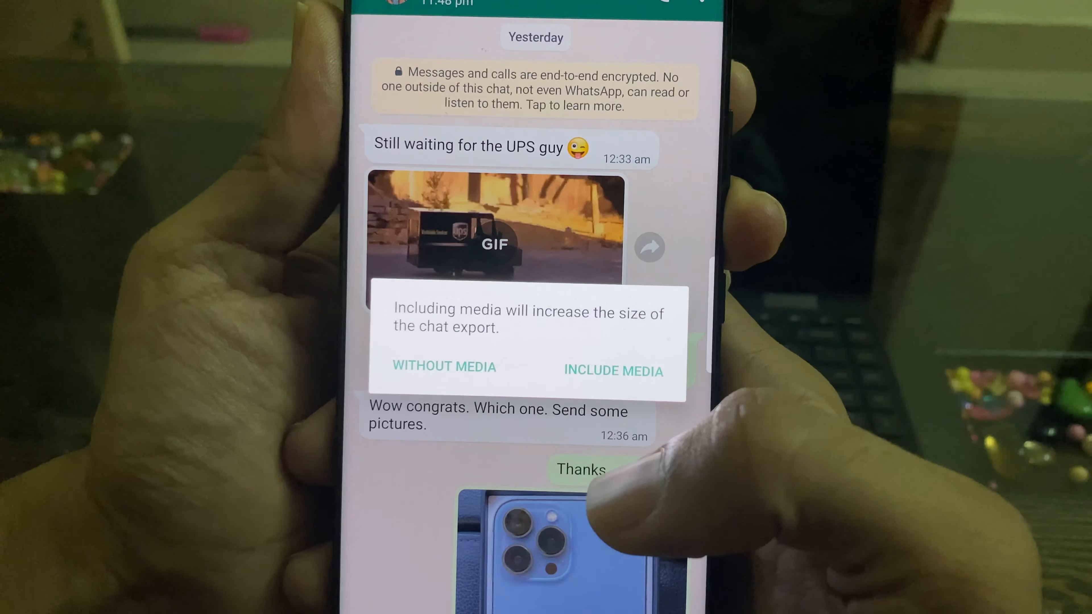
left_click(443, 367)
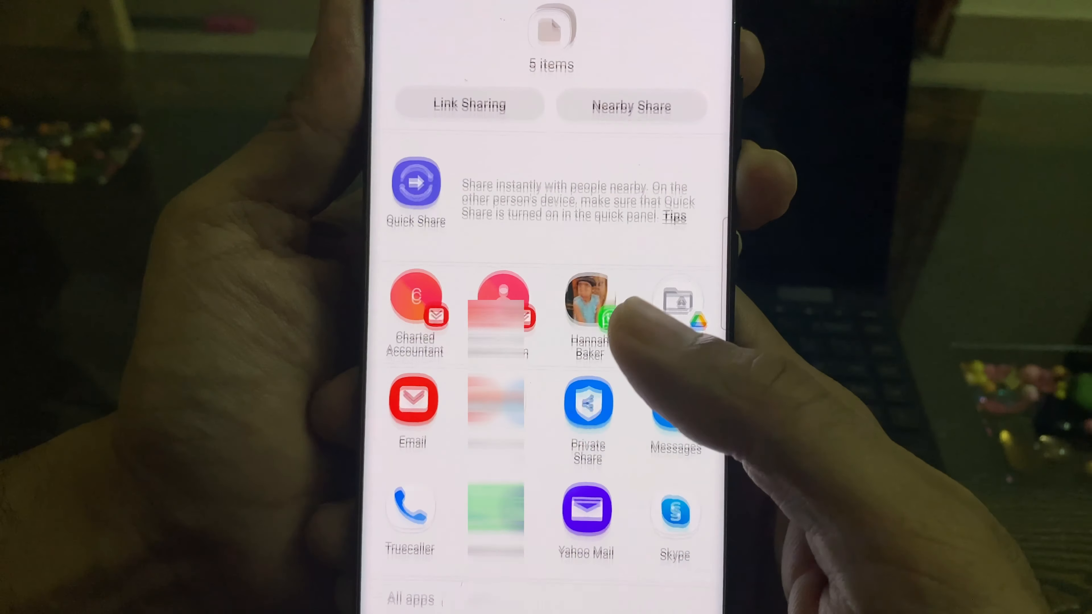
Share the export through Yahoo Mail, addressing it to the suggested 'nick' account.
left_click(586, 512)
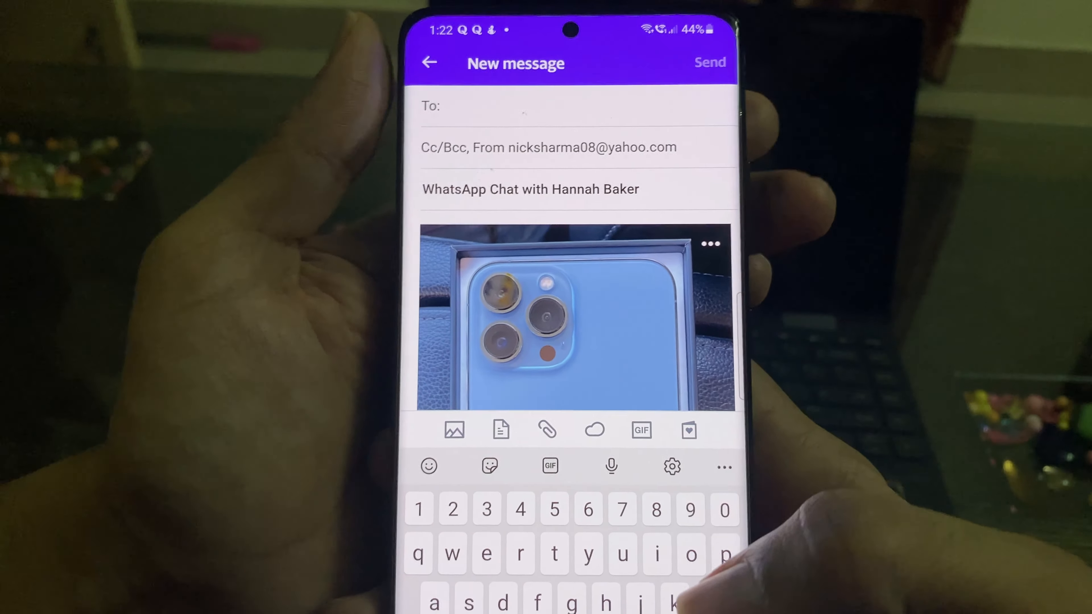
type("nick")
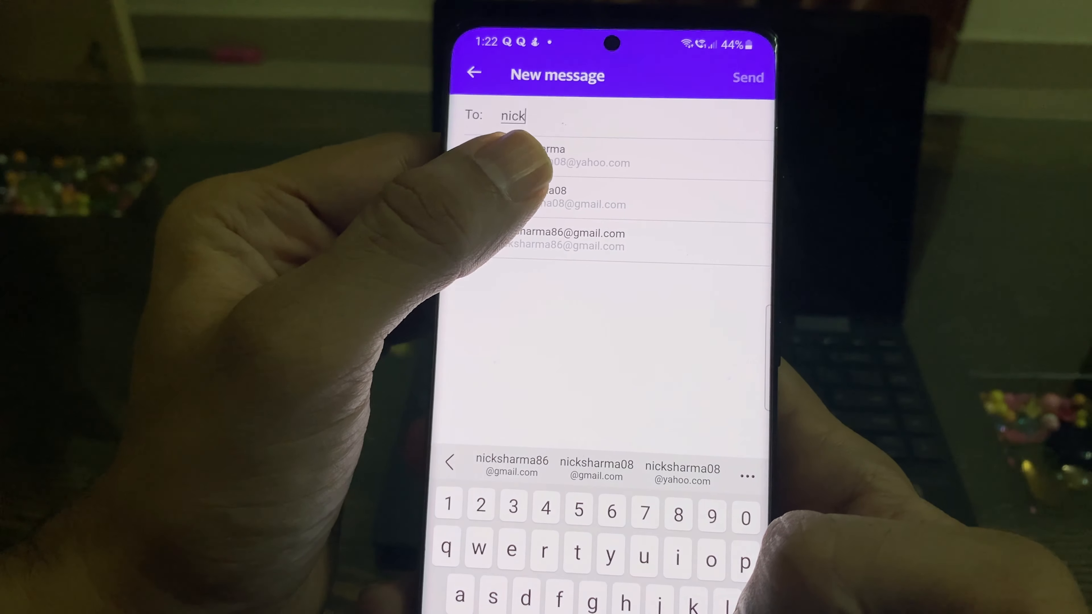
left_click(564, 164)
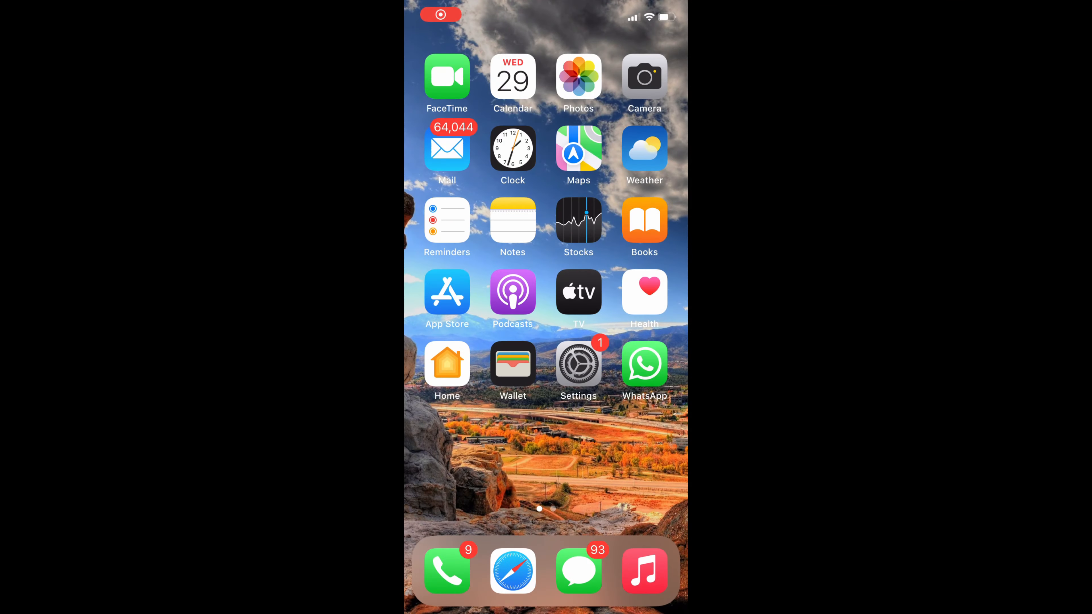
Open the WhatsApp Chat email in iPhone Mail and look through its txt and photo attachments.
left_click(446, 148)
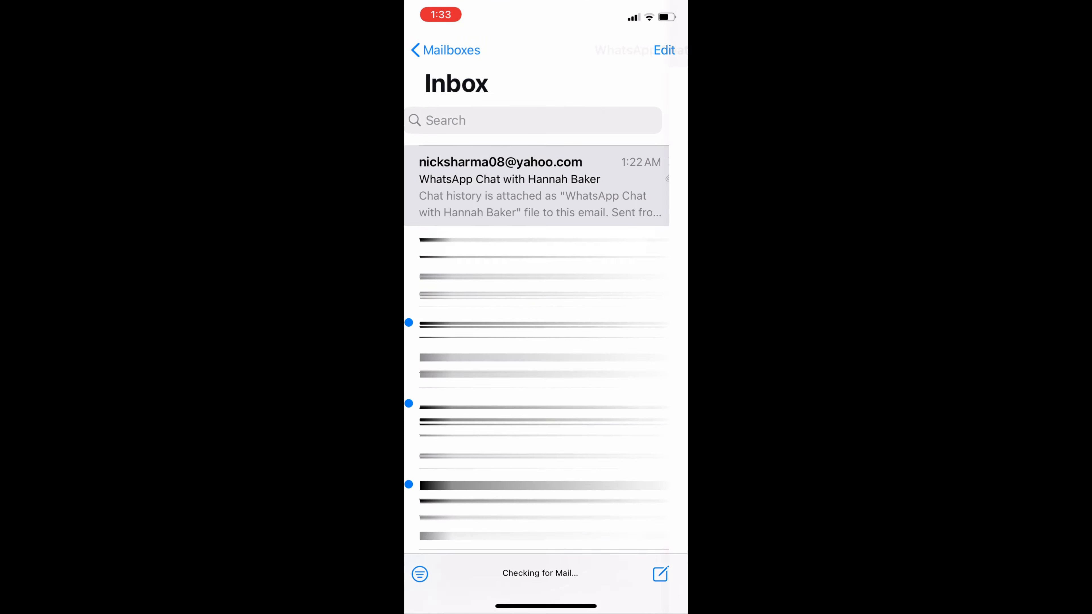
left_click(540, 186)
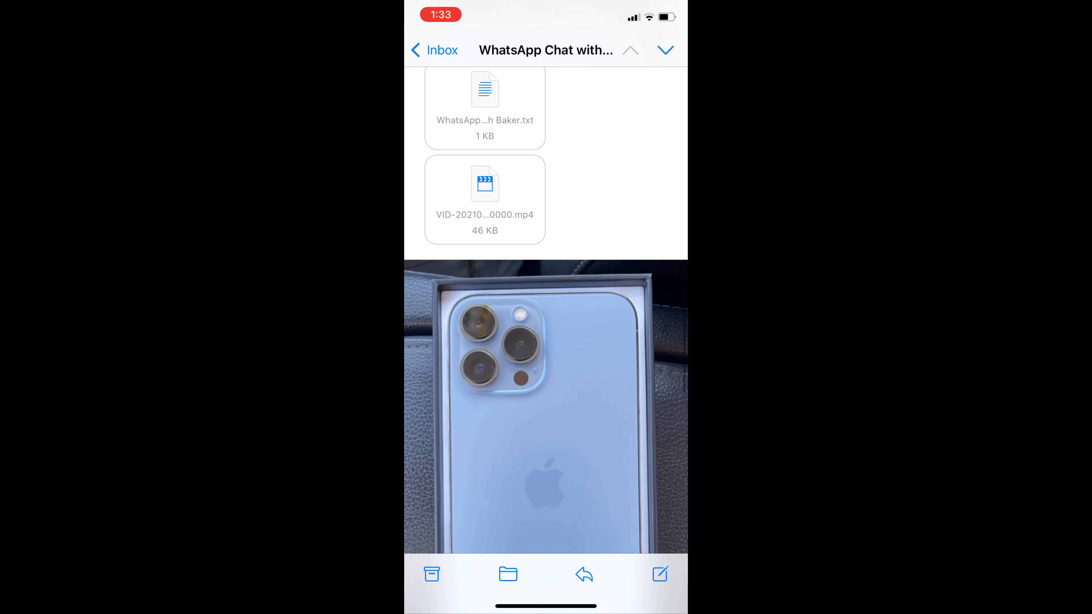
scroll("down", 3)
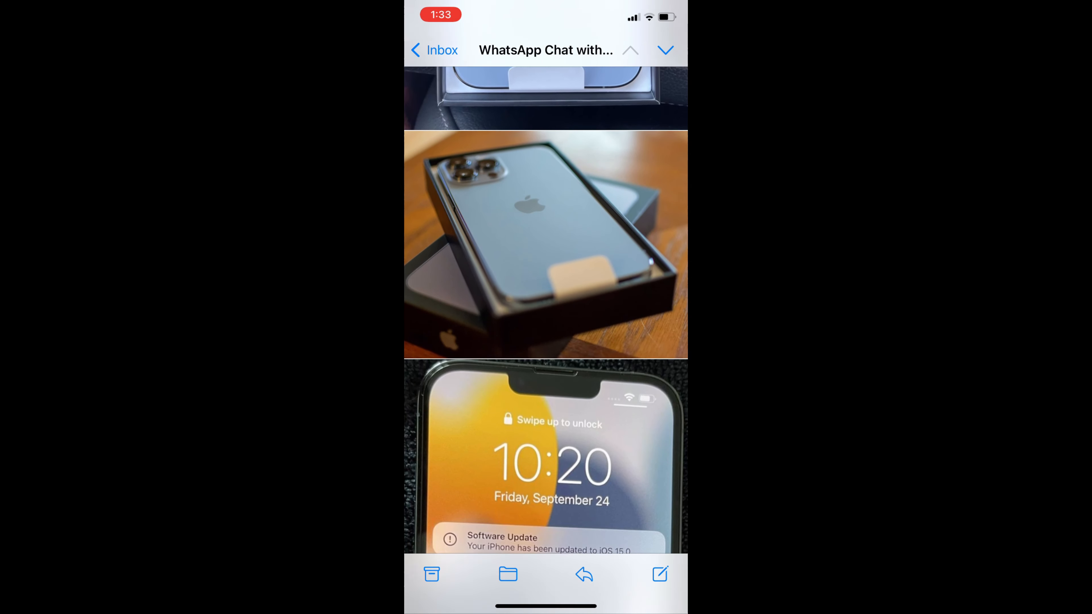
scroll("down", 3)
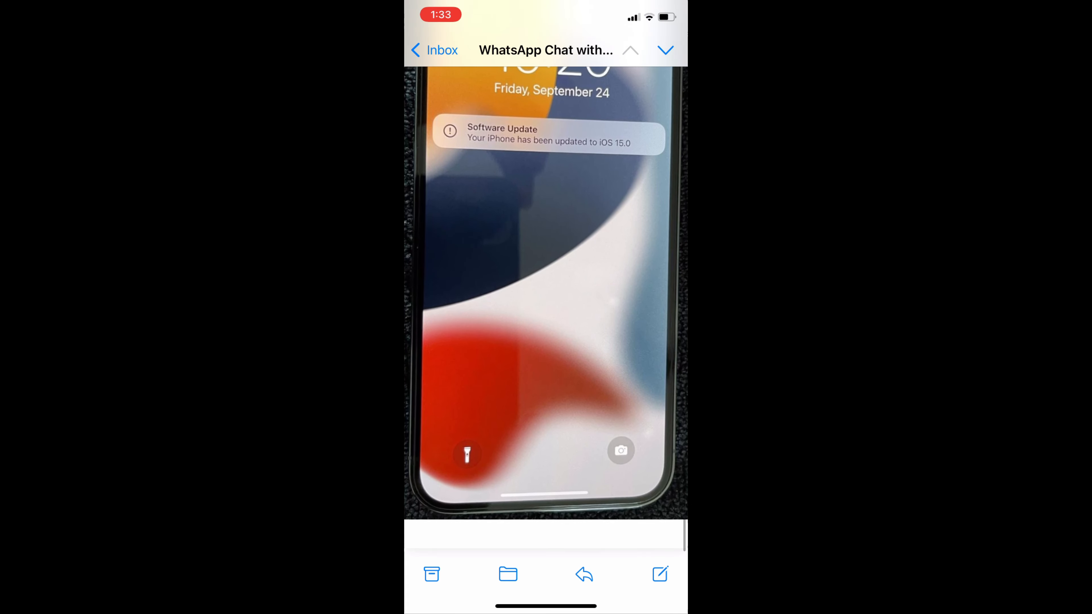
scroll("up", 3)
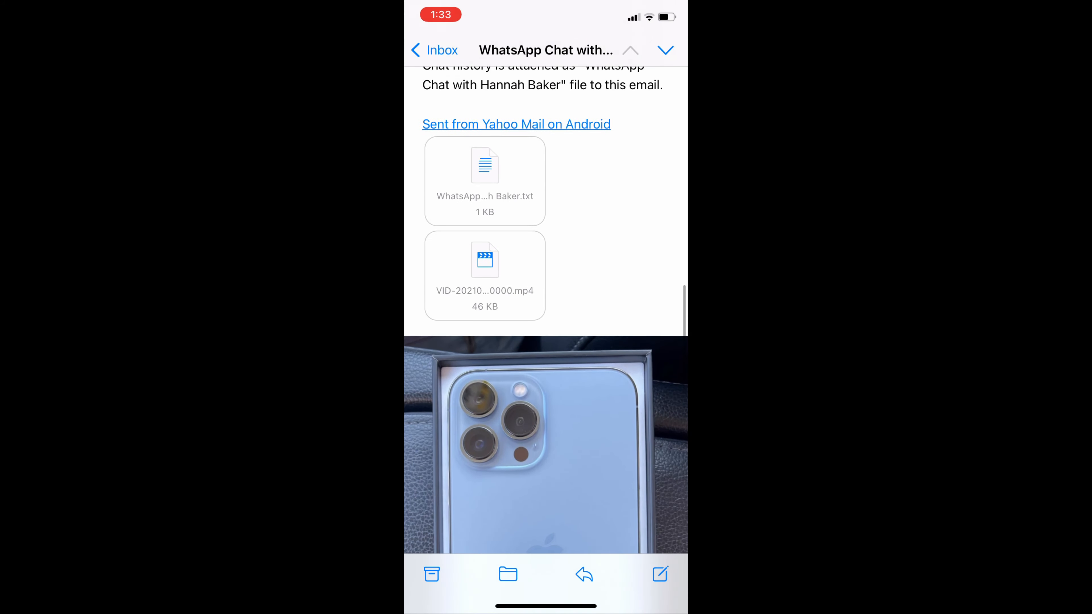
Preview the attached .mp4 video, then return to the email with Done.
left_click(485, 180)
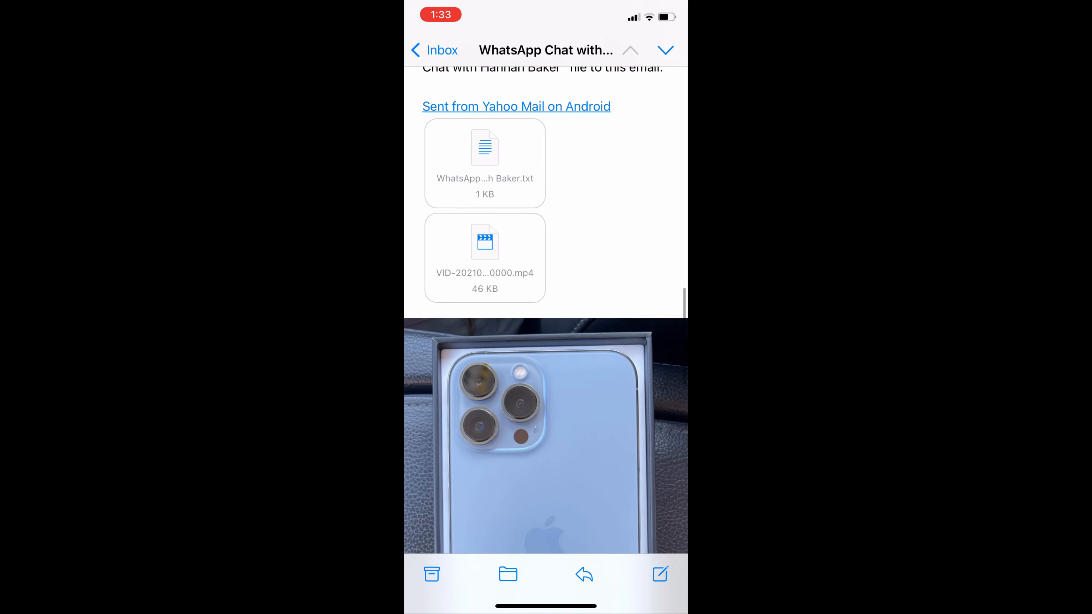
left_click(484, 241)
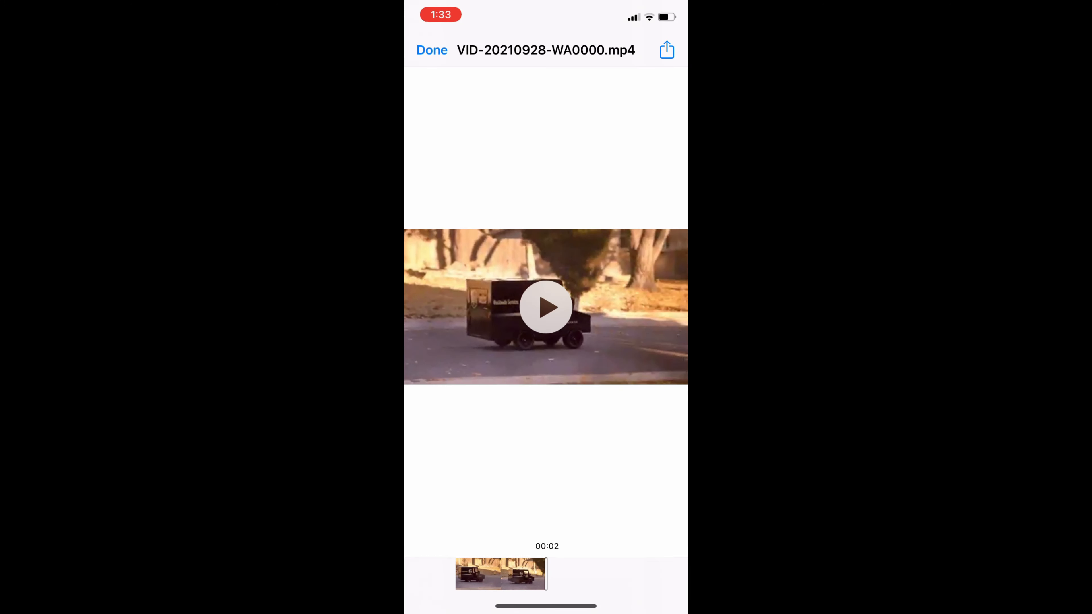
left_click(431, 49)
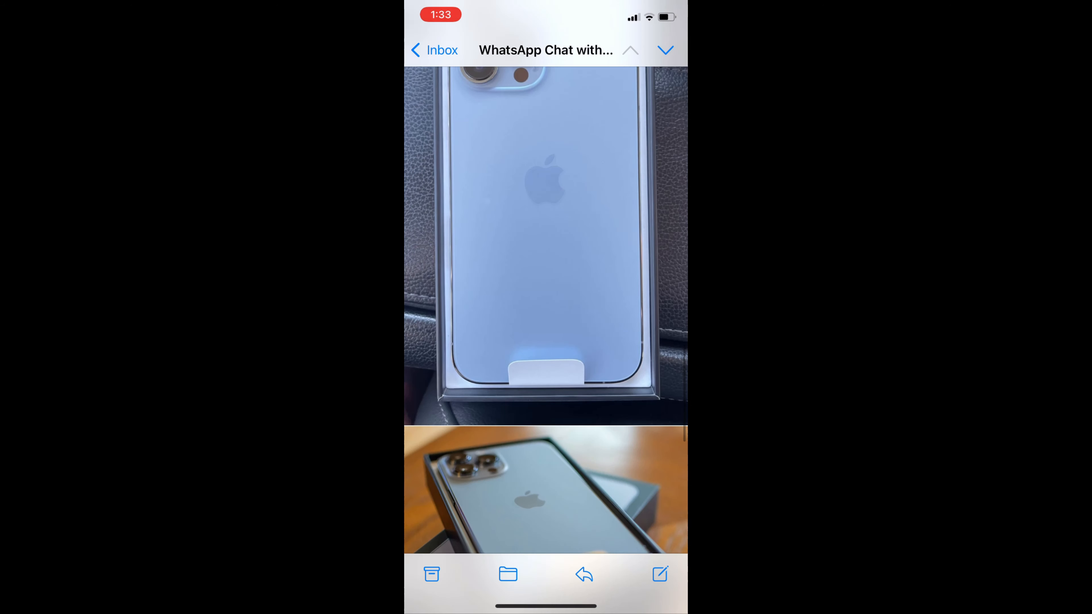